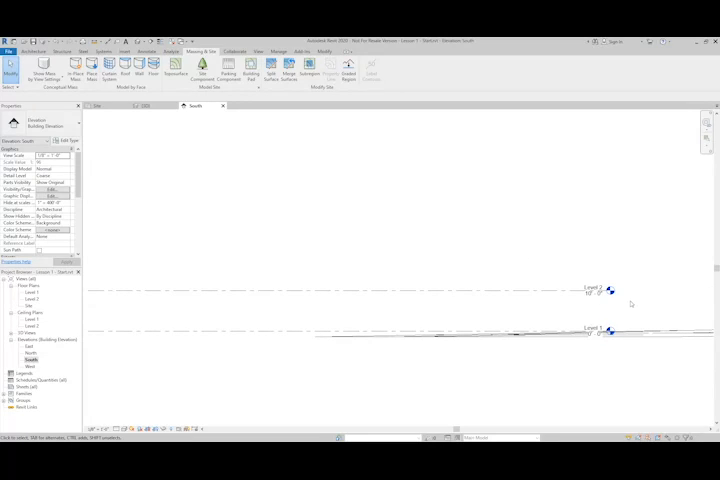
Step: Begin sketching a third level line above Level 2 in the elevation view
left_click(576, 290)
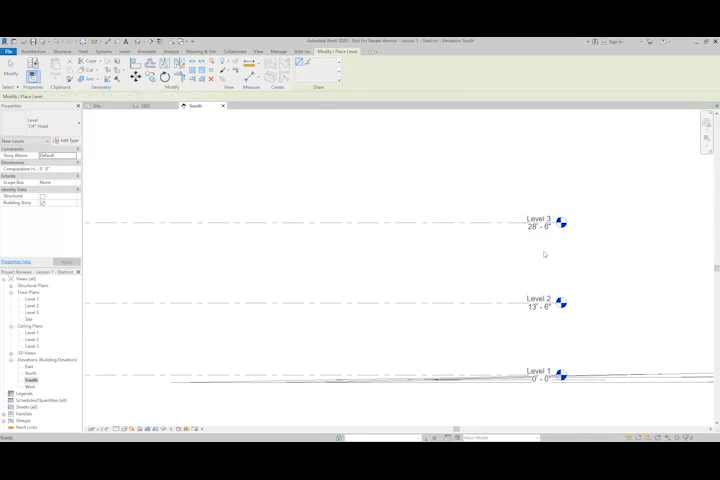
Step: Finish placing Level 3 and edit its elevation value
left_click(544, 226)
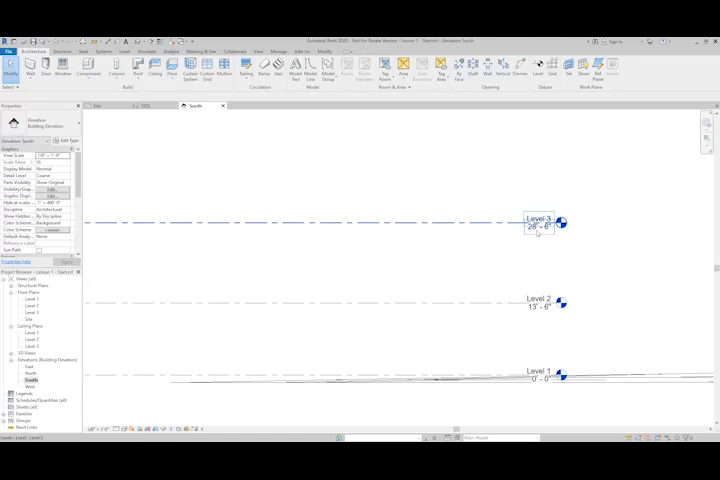
left_click(538, 222)
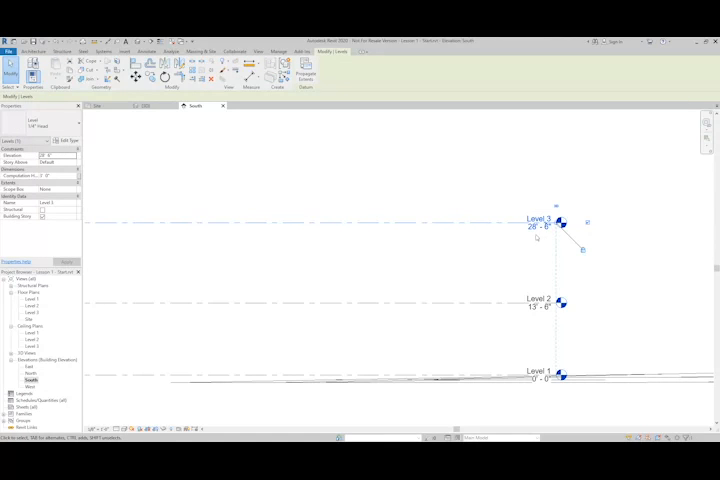
double_click(532, 228)
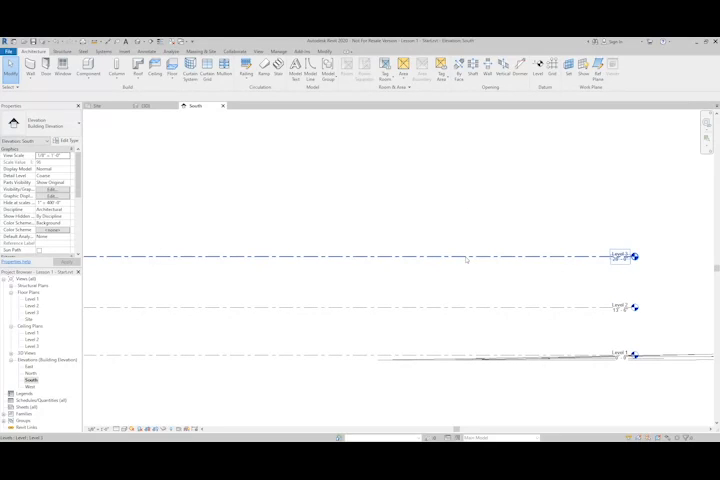
Step: Sketch Level 4 above Level 3 with the Level tool
left_click(630, 256)
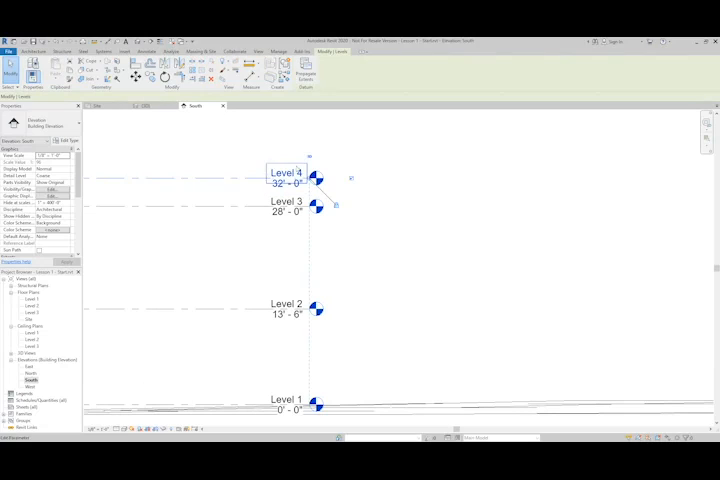
Step: Rename the top level tags, setting Level 4 to Top of Parapet
double_click(280, 172)
type("Top of Parapet")
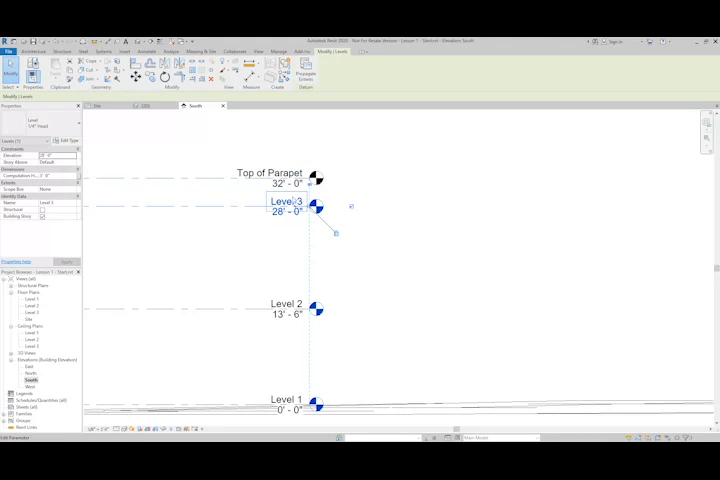
double_click(286, 200)
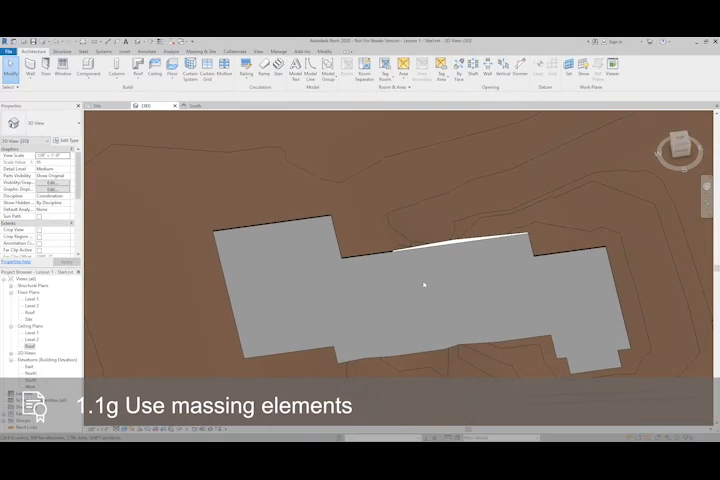
Step: Create a named in-place mass from Massing & Site, accepting Show Mass mode
left_click(212, 52)
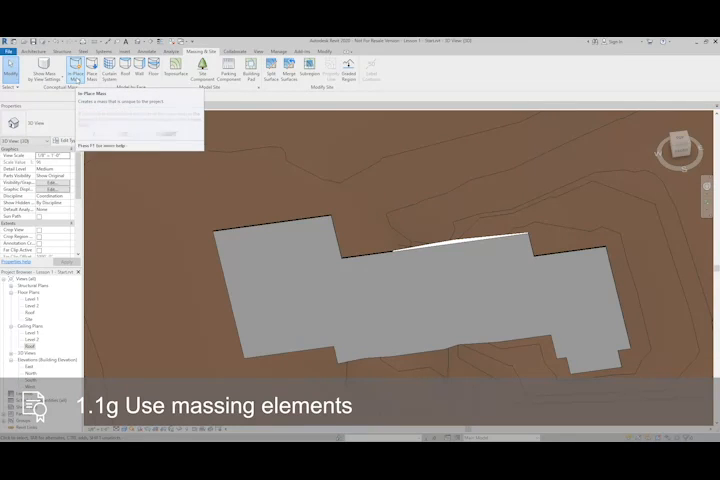
left_click(72, 66)
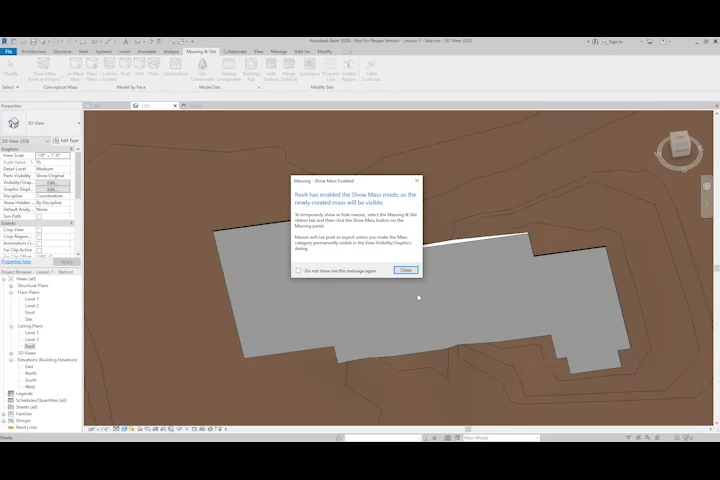
mouse_move(444, 314)
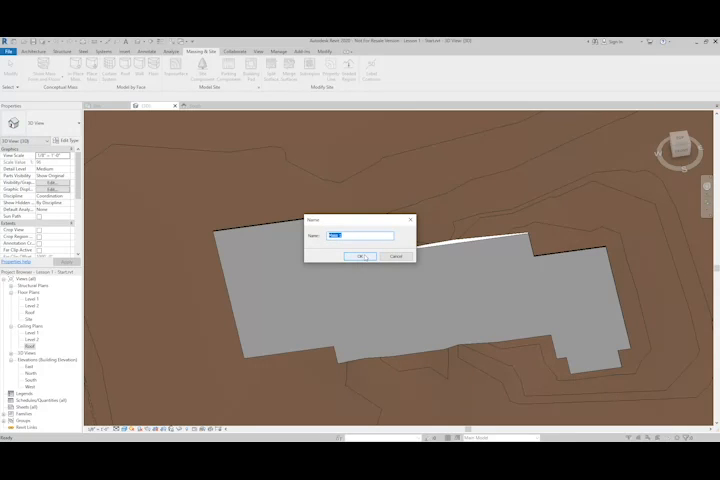
left_click(360, 256)
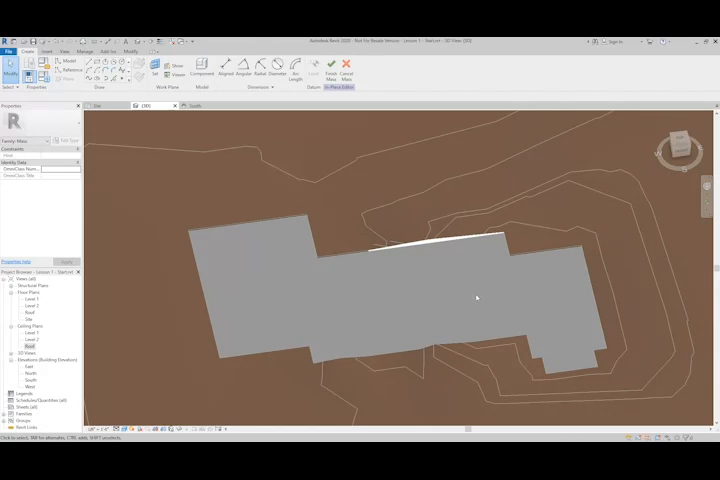
mouse_move(146, 118)
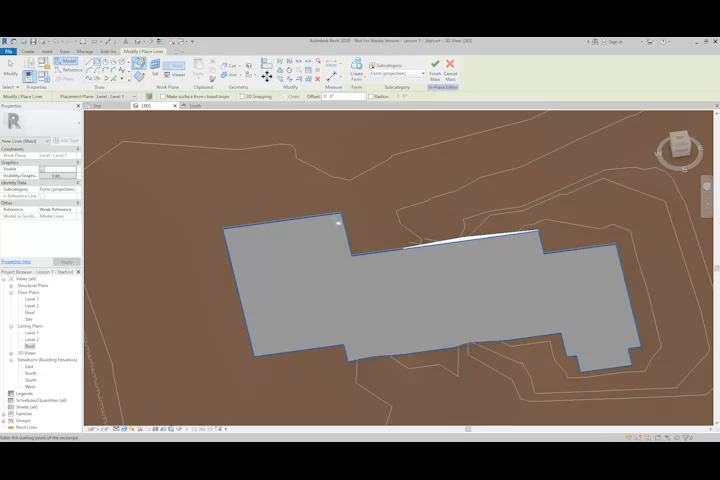
Step: Trace a rectangle over part of the building pad as a solid form footprint
left_click_drag(338, 224, 270, 340)
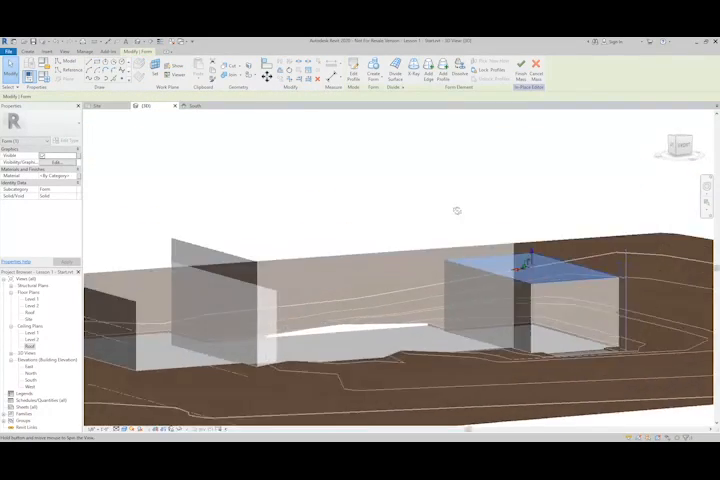
Step: Select a box form face to adjust its height with the gizmo arrows
left_click_drag(456, 210, 530, 244)
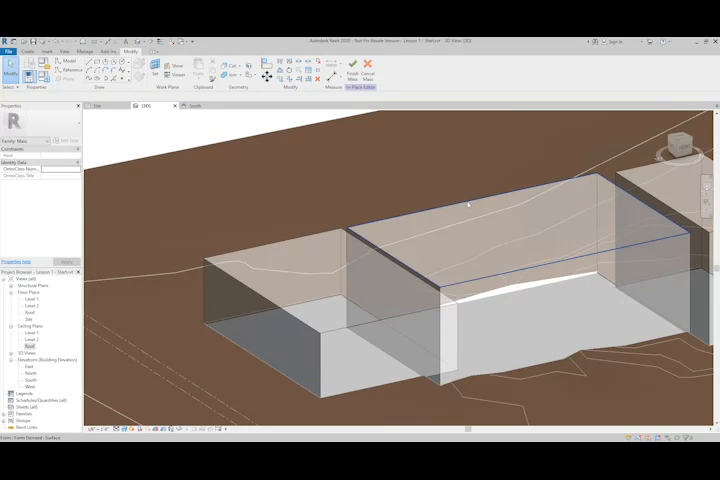
left_click(464, 204)
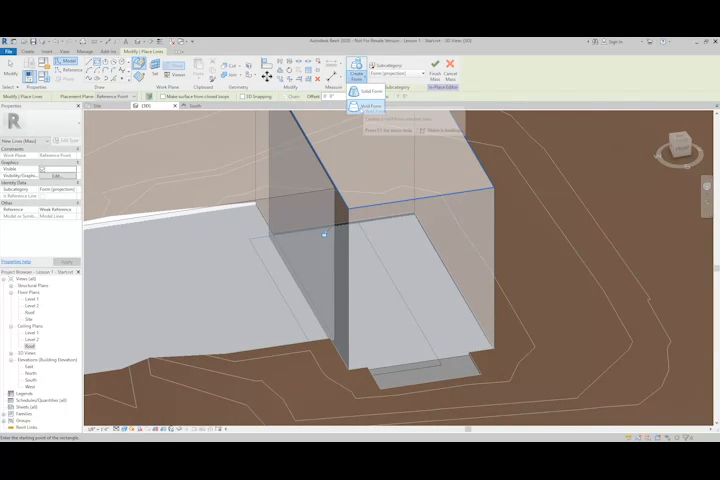
Step: Extrude the sketched rectangle as a Void Form cutting into the mass
left_click(356, 76)
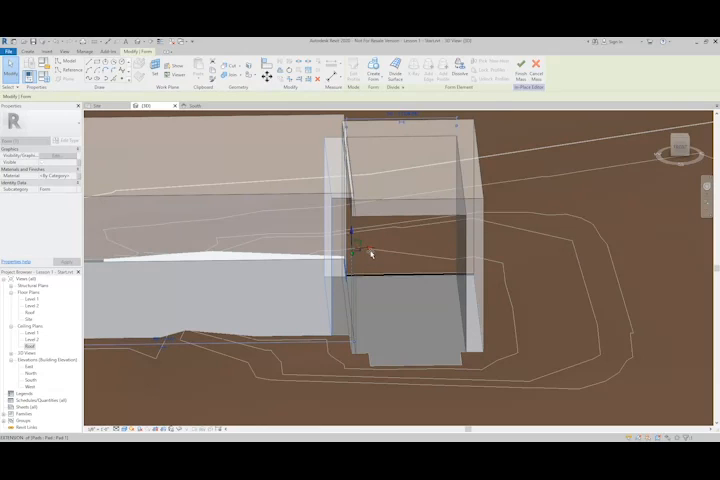
left_click_drag(370, 256, 420, 300)
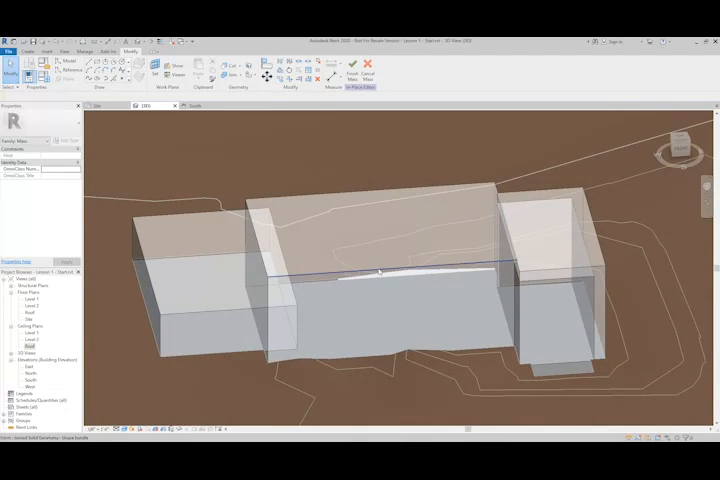
left_click(378, 272)
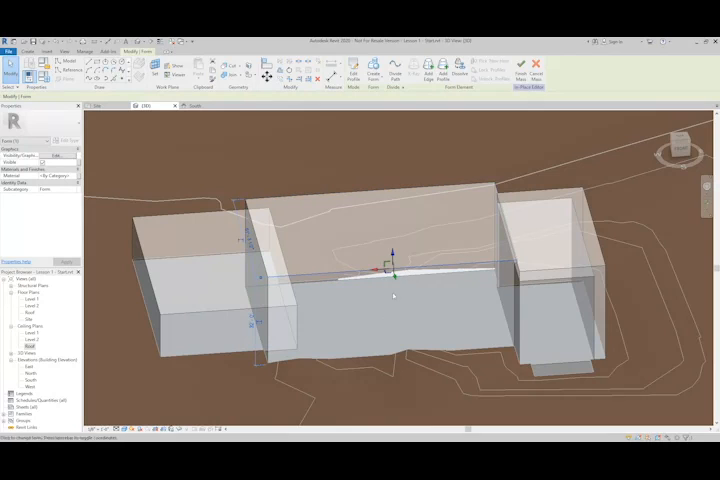